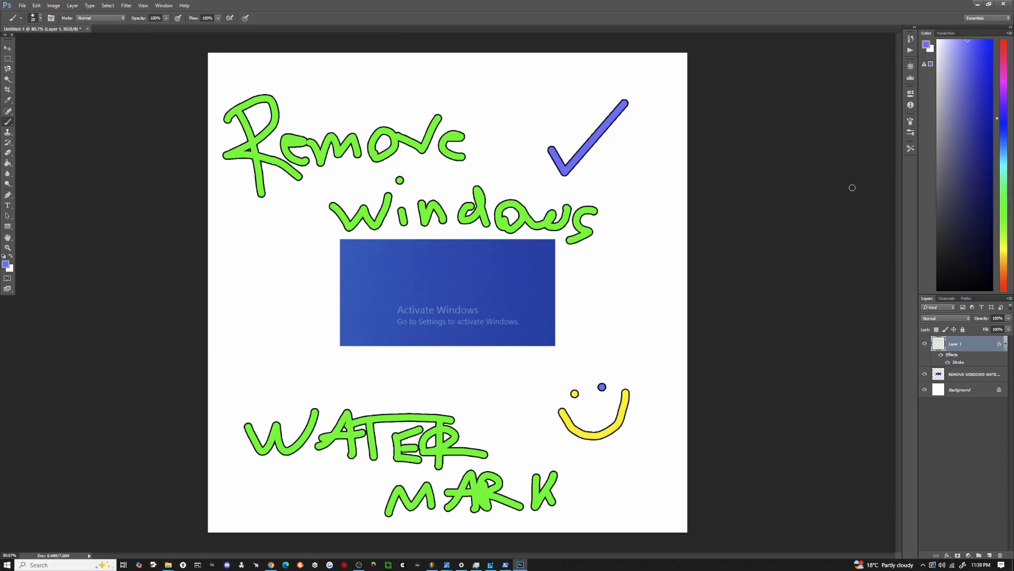
# - Mark the Activate Windows watermark on screen, then undo the scribble
pyautogui.click(429, 353)
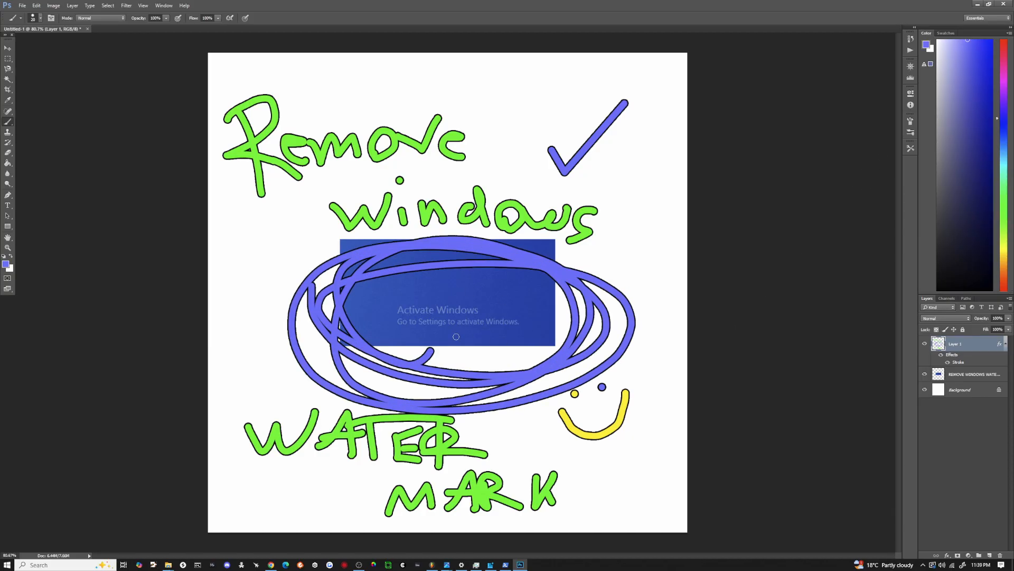
pyautogui.press('ctrl+z')
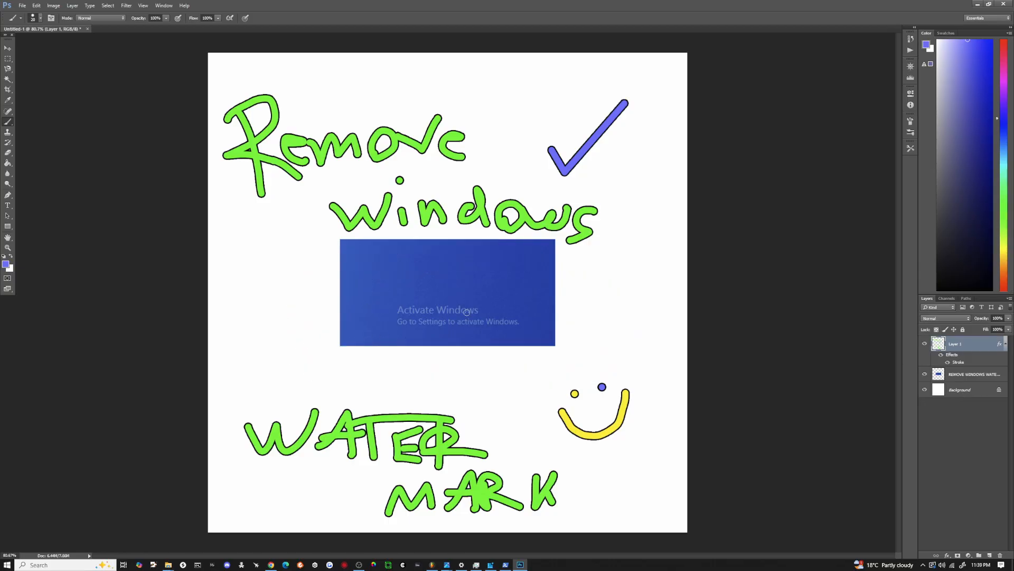
pyautogui.moveTo(566, 316)
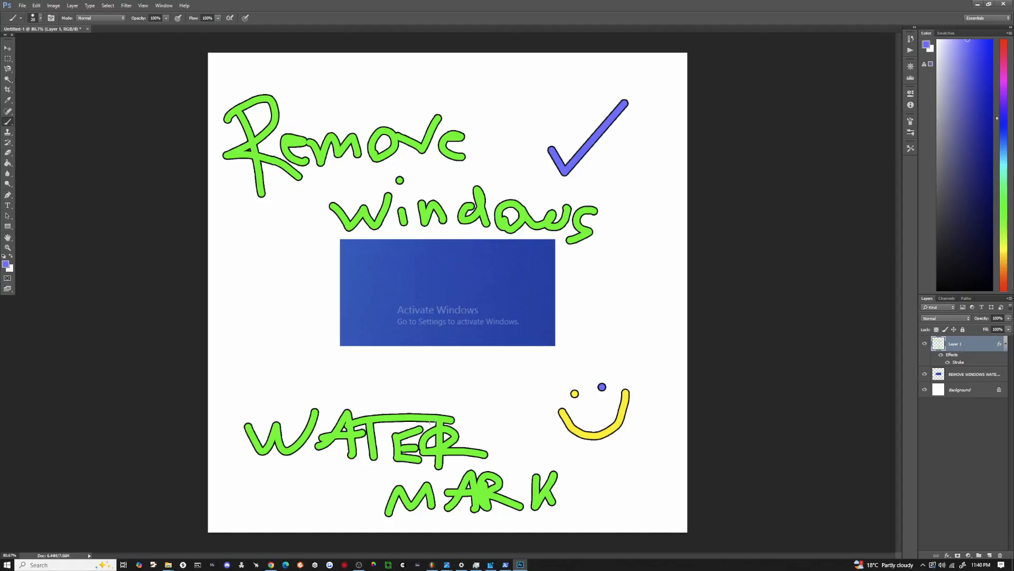
pyautogui.moveTo(271, 564)
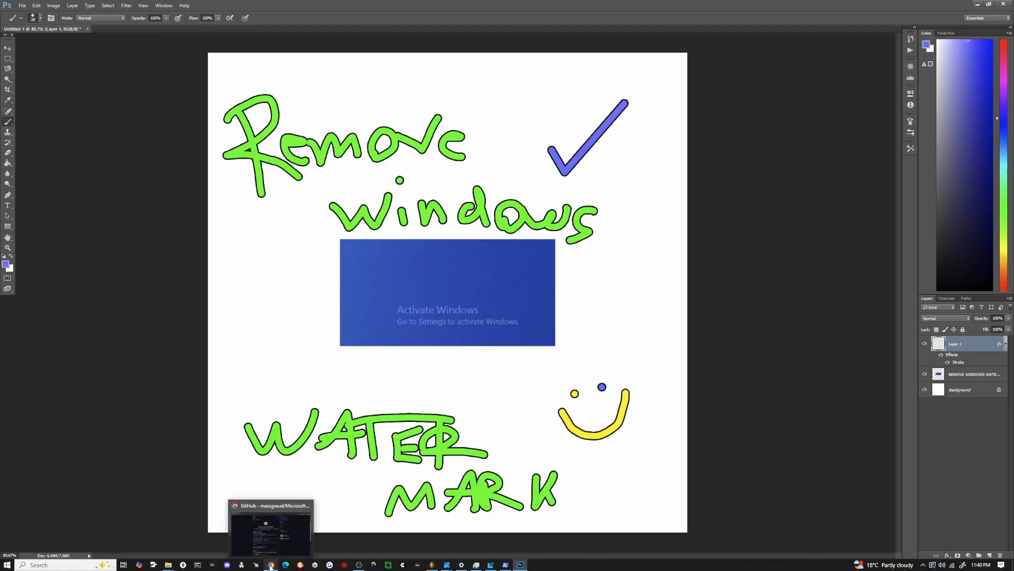
# - Bring the Microsoft Activation Scripts page forward and launch Windows PowerShell from search ('pow')
pyautogui.click(271, 529)
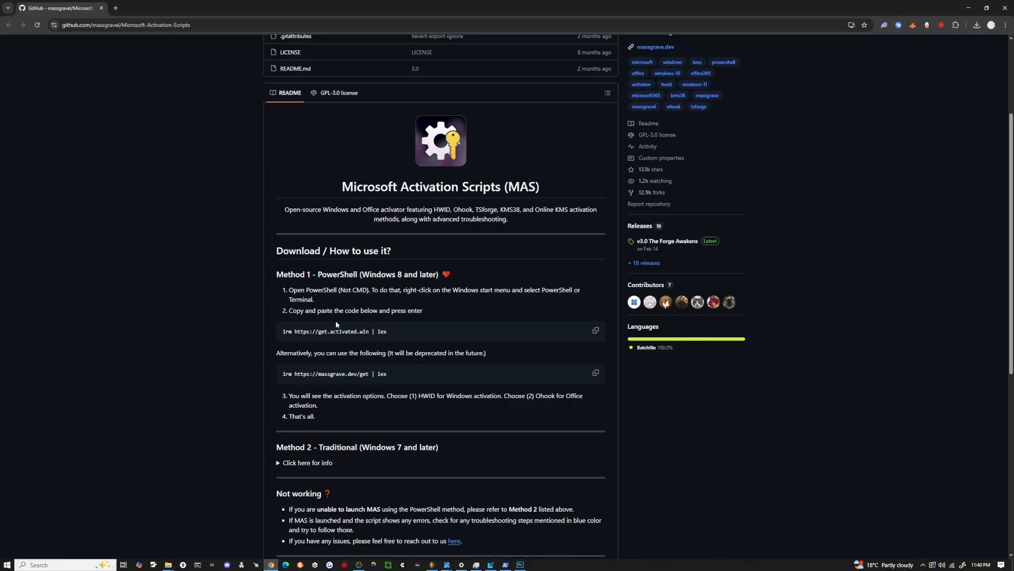
pyautogui.write('powershell')
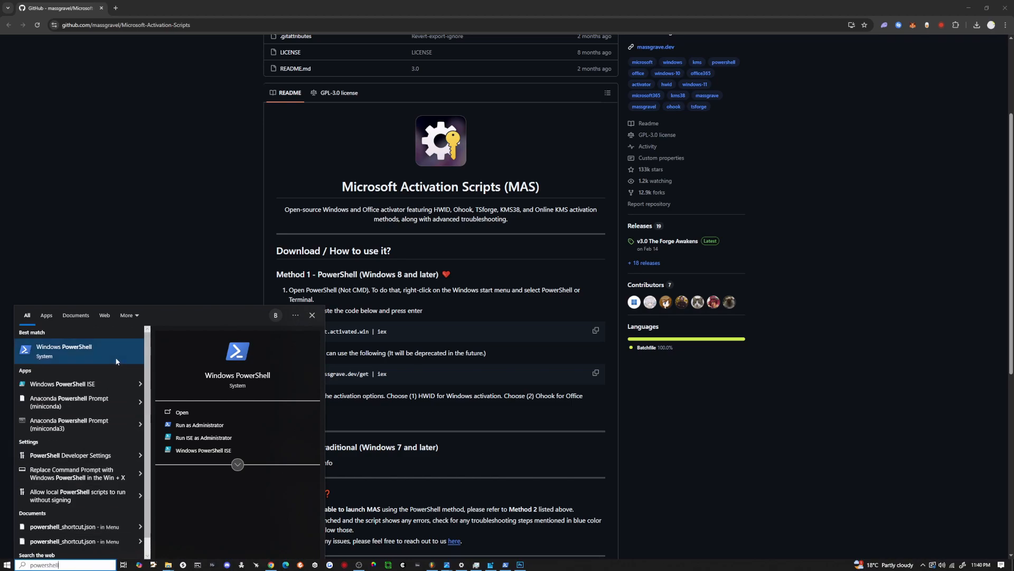
pyautogui.click(182, 412)
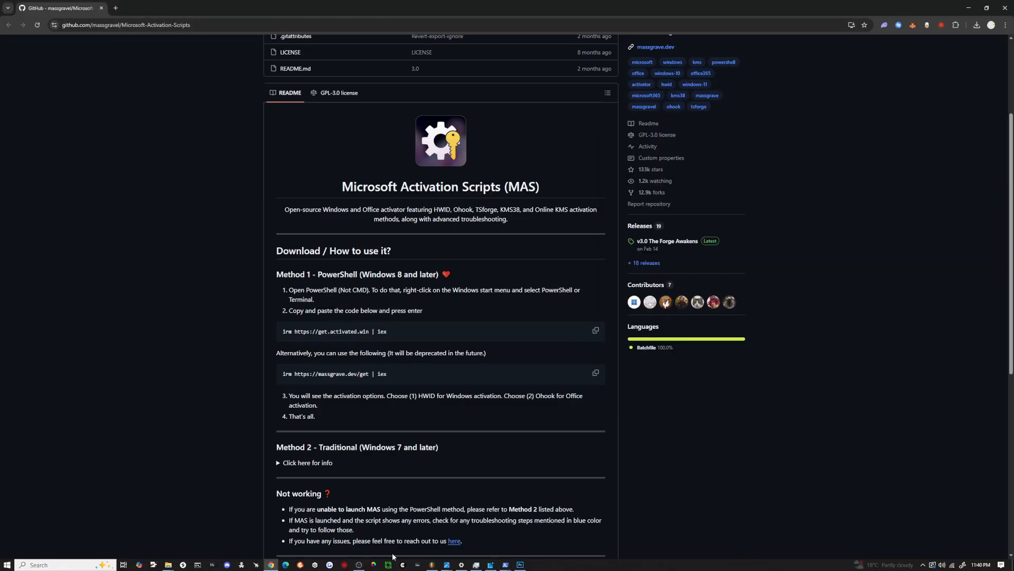
pyautogui.moveTo(504, 564)
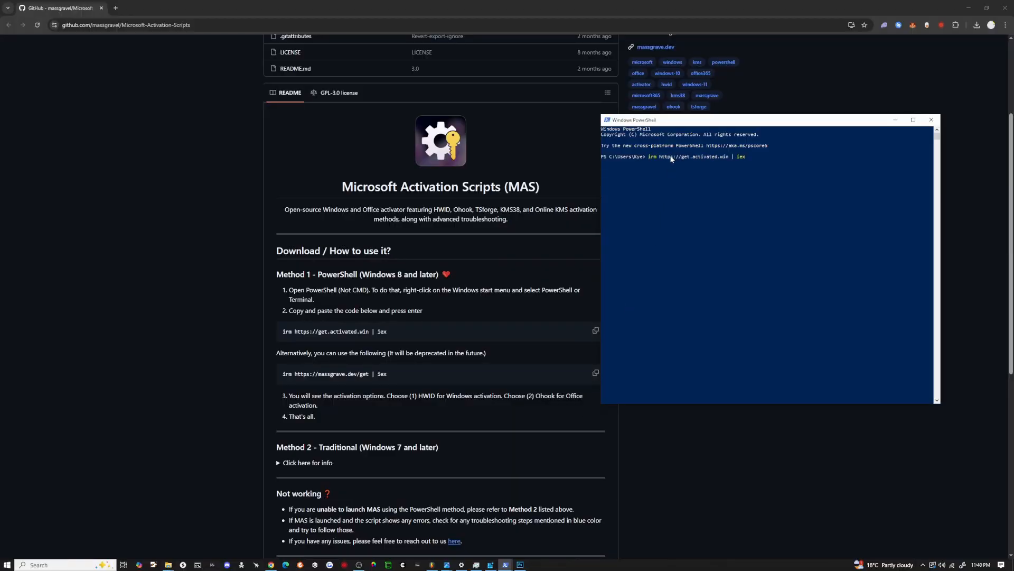
pyautogui.press('Return')
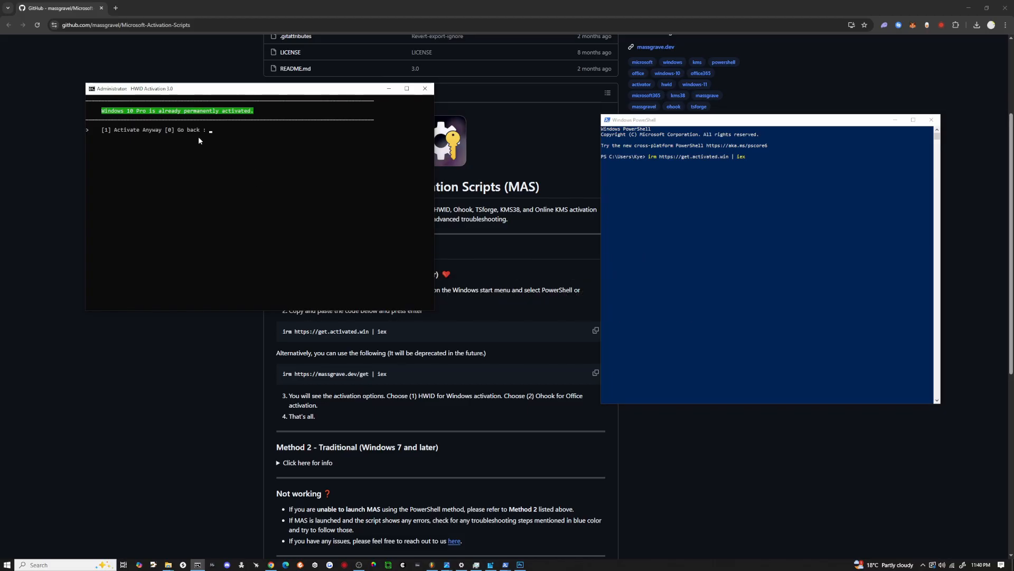
pyautogui.moveTo(178, 156)
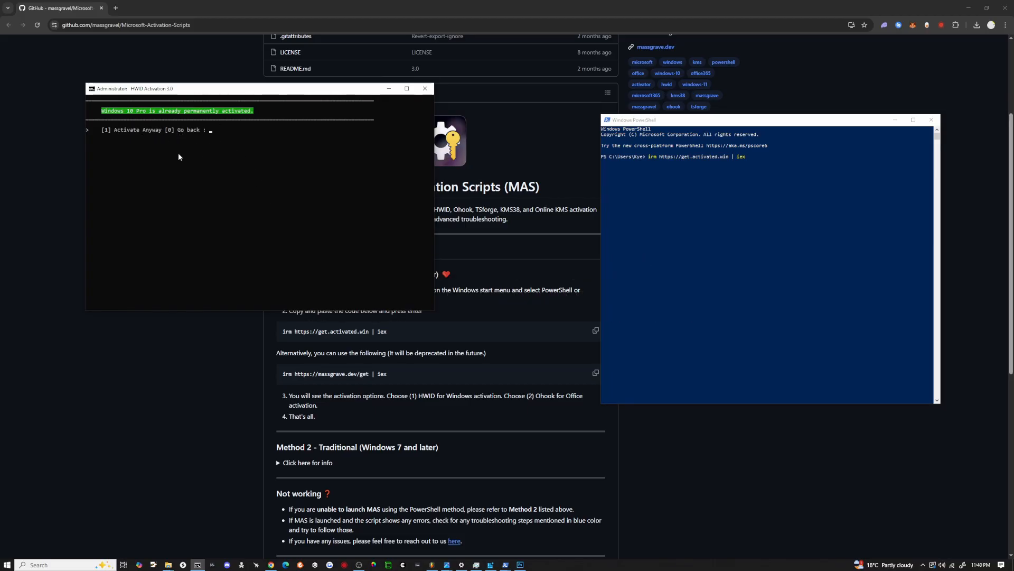
pyautogui.moveTo(214, 172)
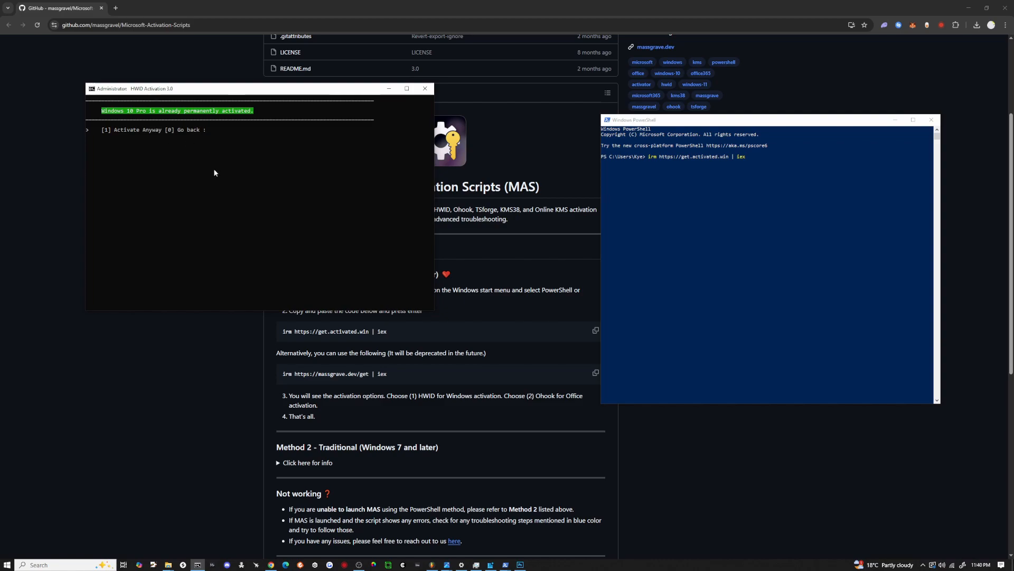
pyautogui.moveTo(348, 168)
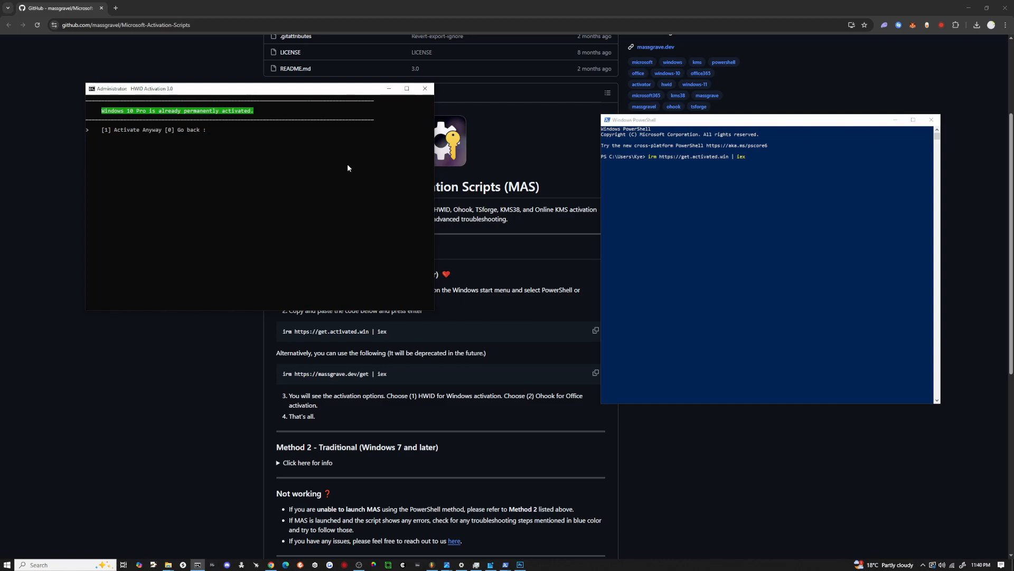